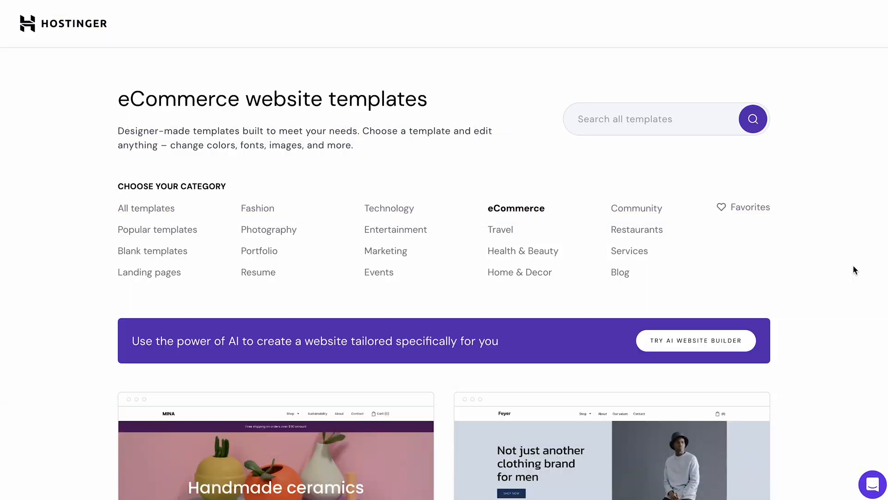
Scroll through the eCommerce templates to reach the ANDERS store template
scroll(down, 3)
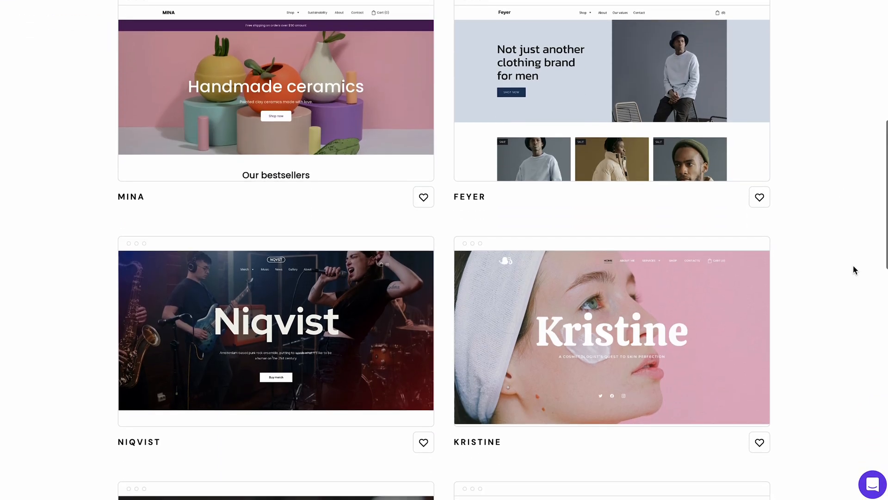
scroll(down, 3)
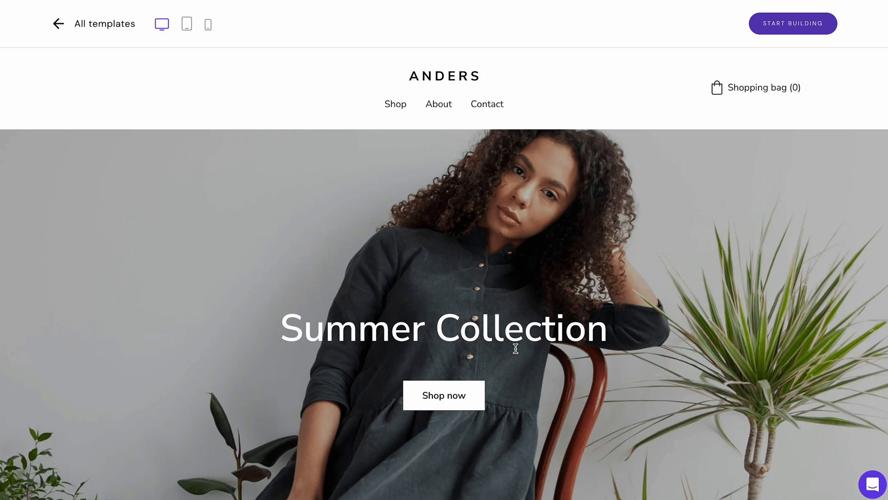
scroll(down, 3)
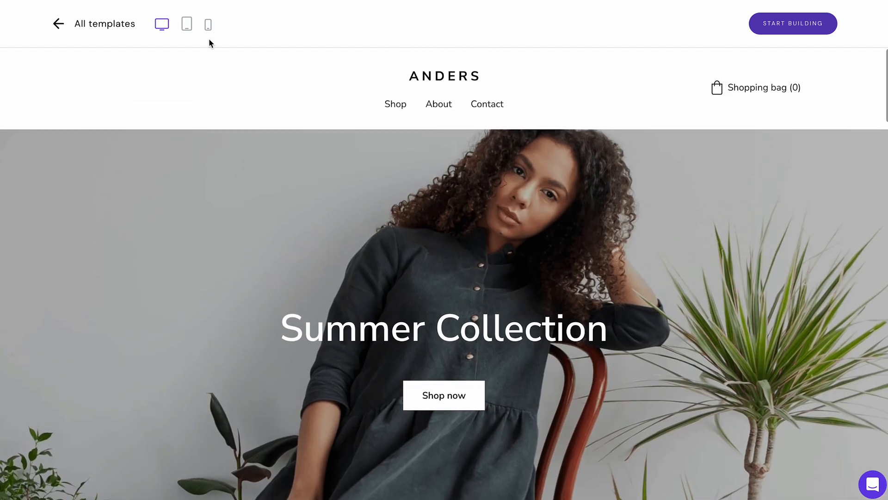
Preview ANDERS at tablet and phone widths, scrolling down the mobile view
click(186, 23)
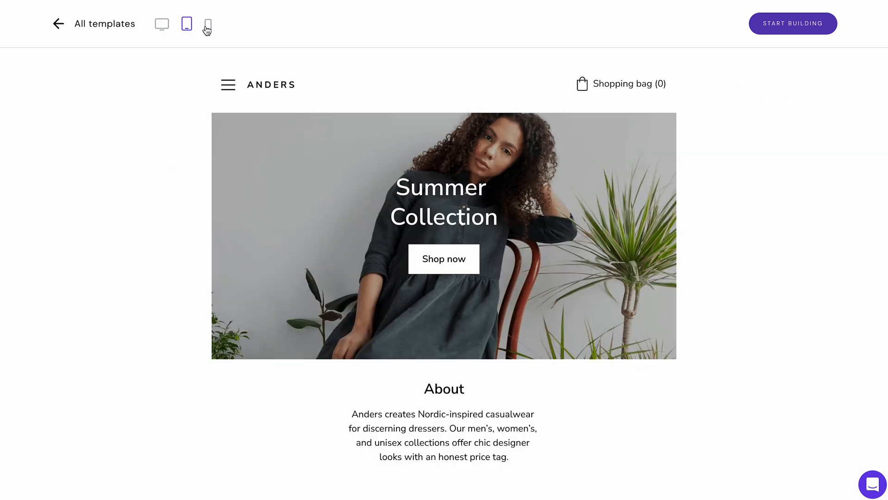
click(207, 23)
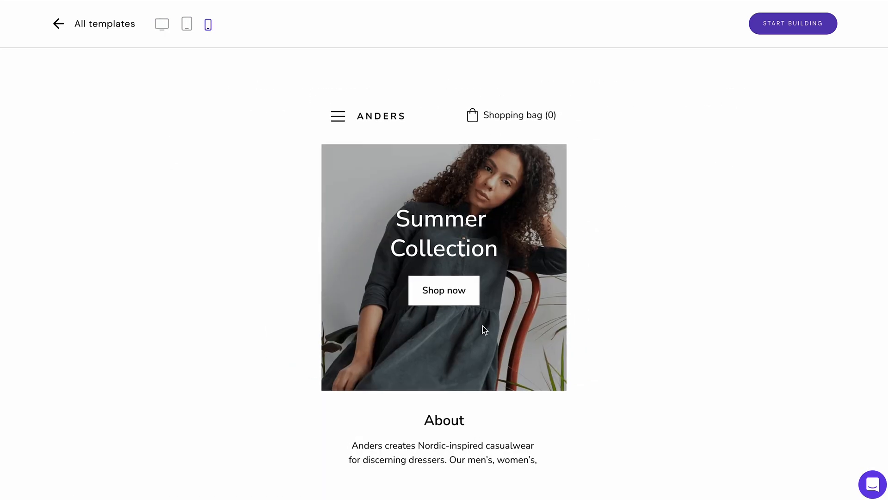
scroll(down, 3)
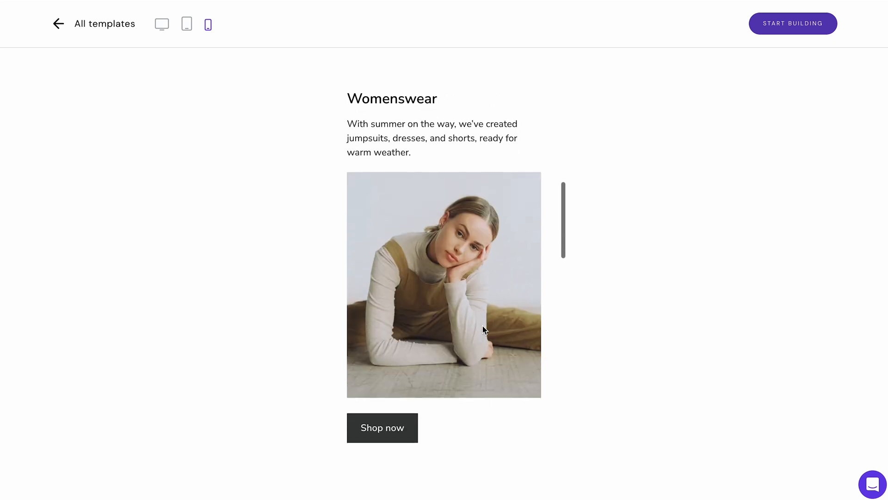
scroll(down, 3)
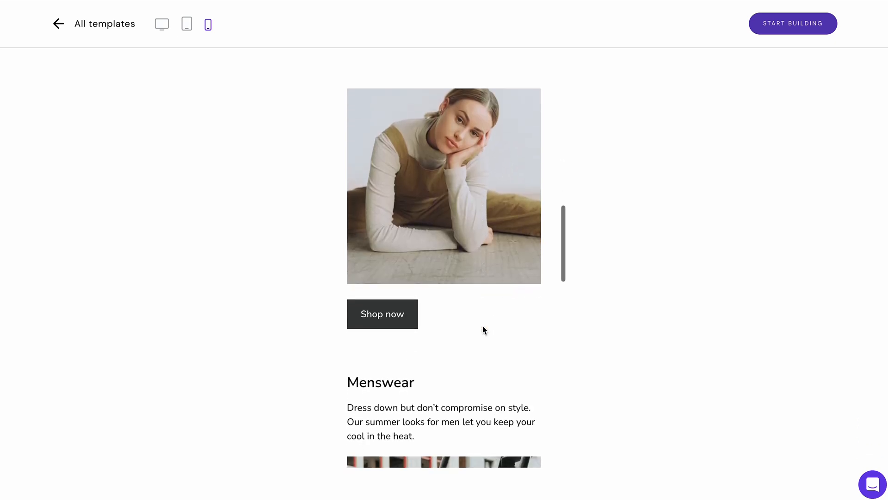
scroll(down, 3)
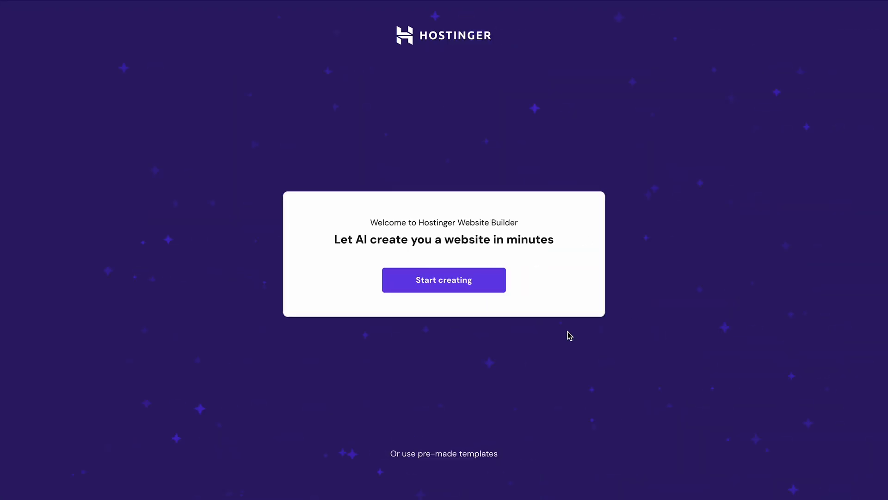
Create the AI coffee shop site, review its heatmap, and view the logo maker's icon styles
click(444, 280)
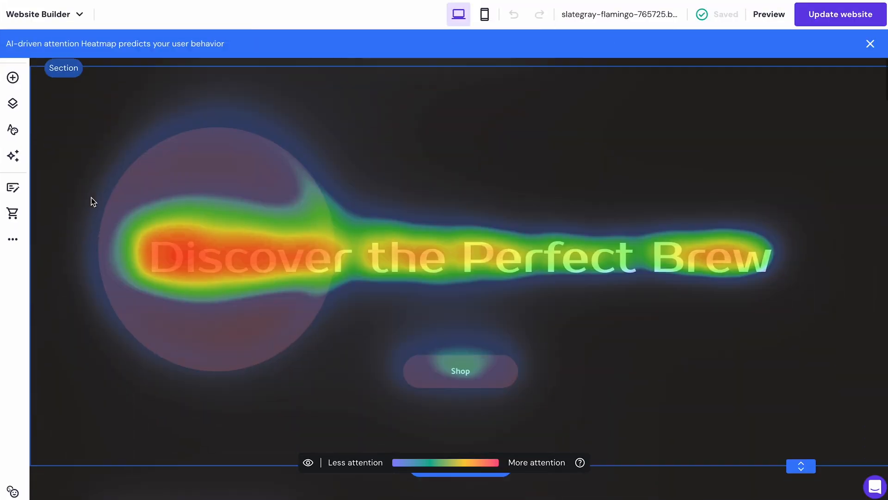
scroll(down, 3)
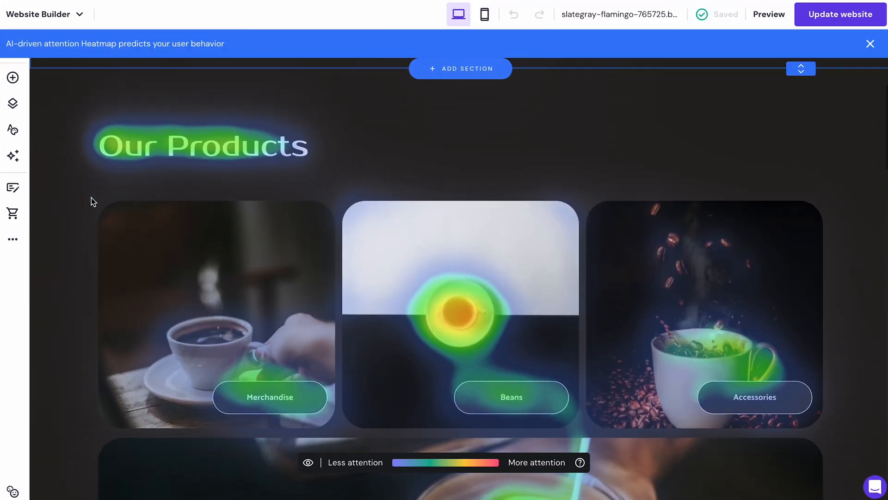
scroll(down, 3)
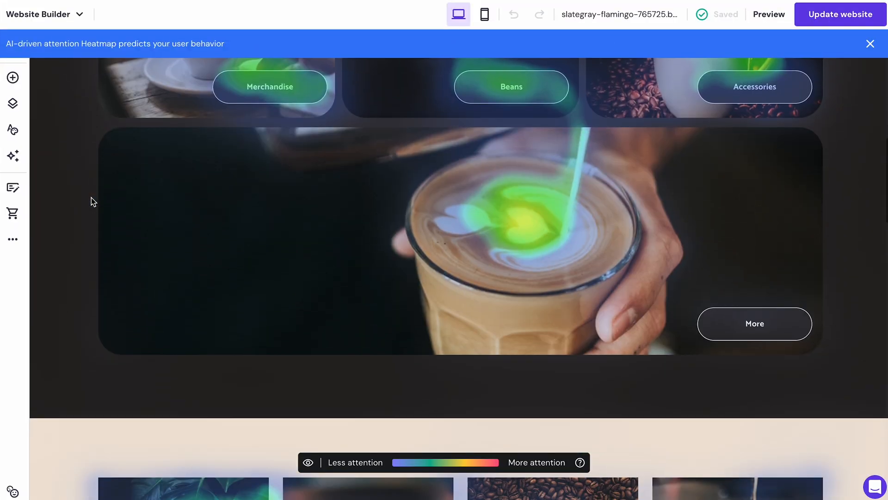
scroll(down, 3)
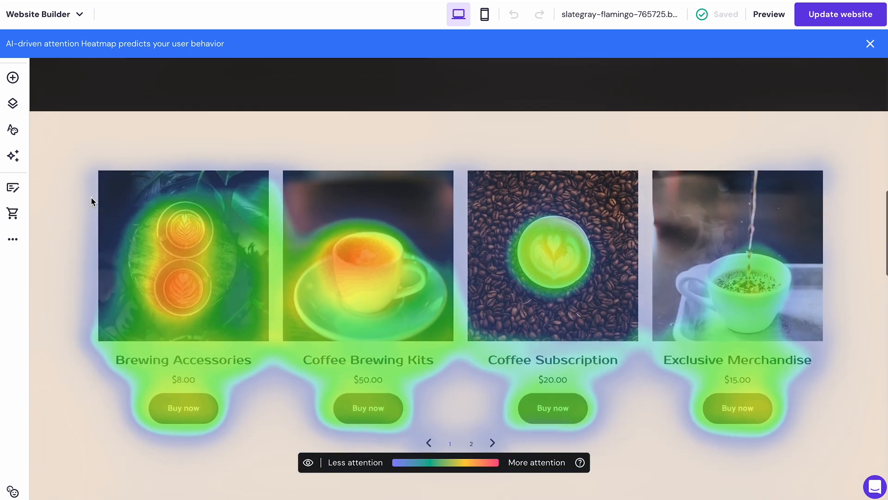
click(12, 155)
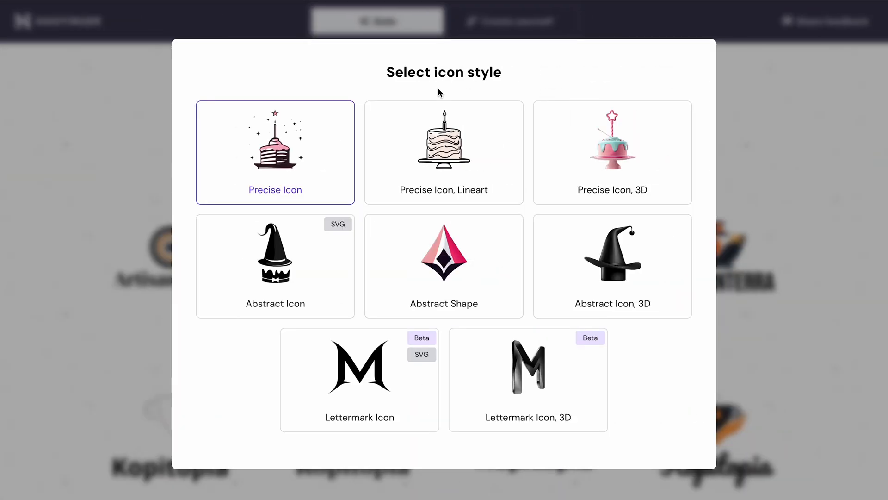
click(443, 151)
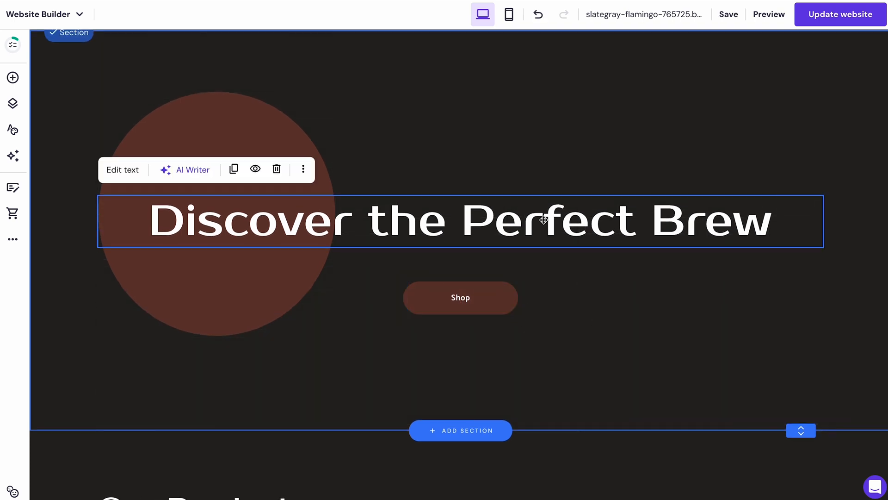
Open Online store from the editor's More menu to reach the Products list
click(605, 289)
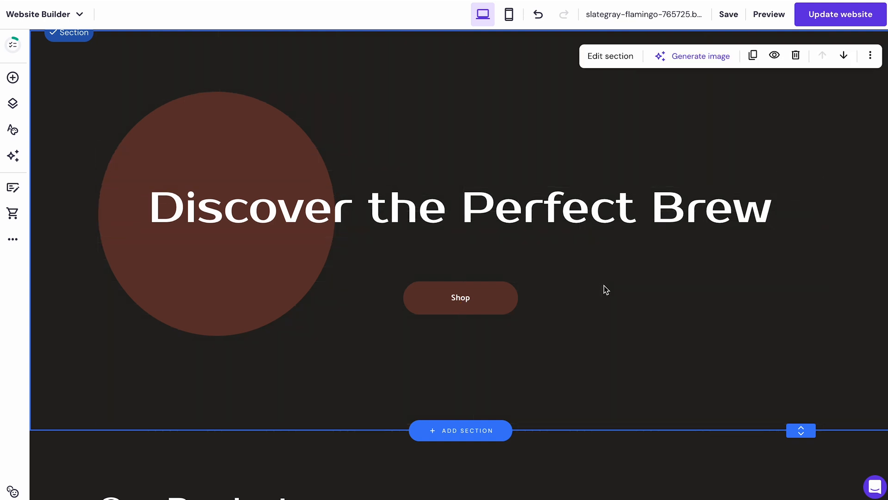
click(12, 239)
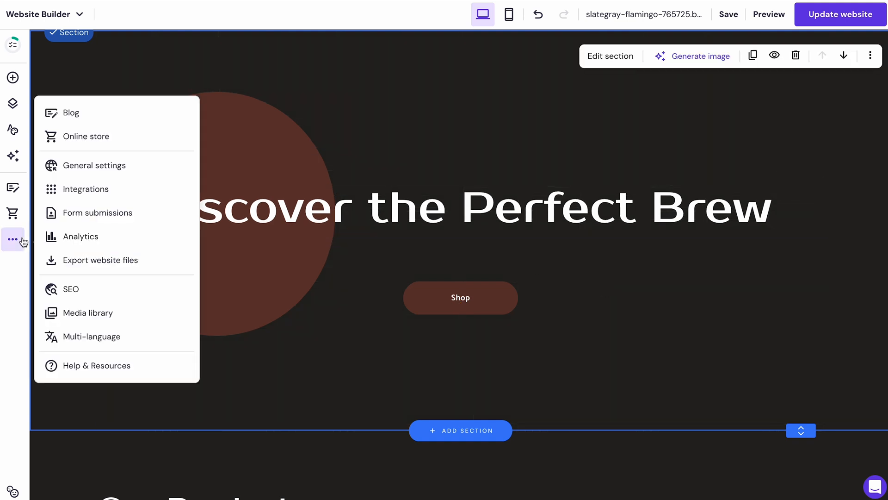
click(70, 289)
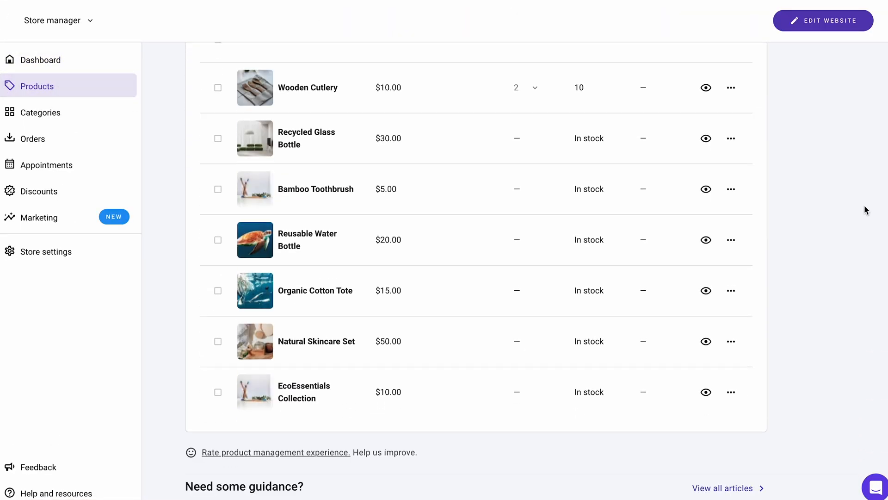
View Wooden Cutlery's details and the Add discount form, then go back to the editor
click(50, 251)
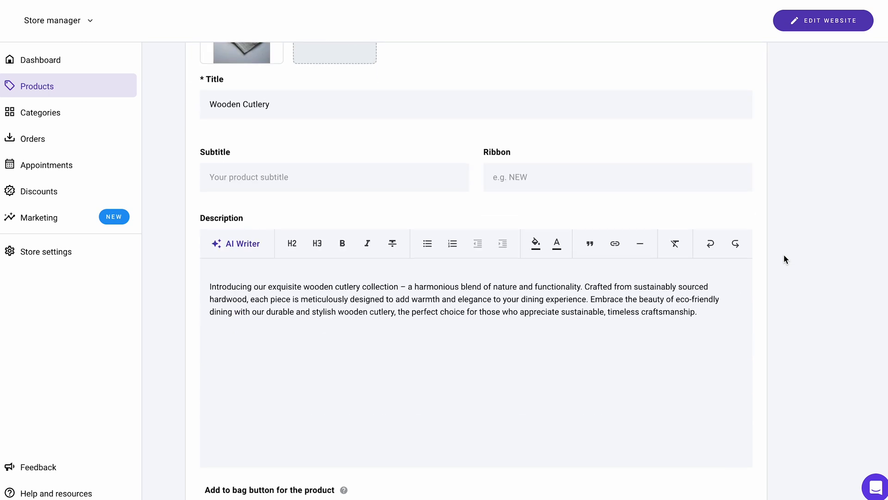
click(236, 243)
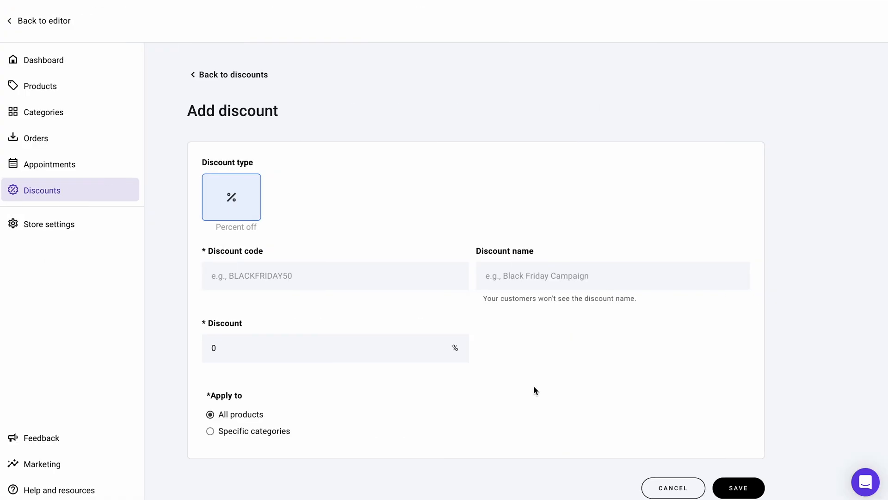
click(41, 464)
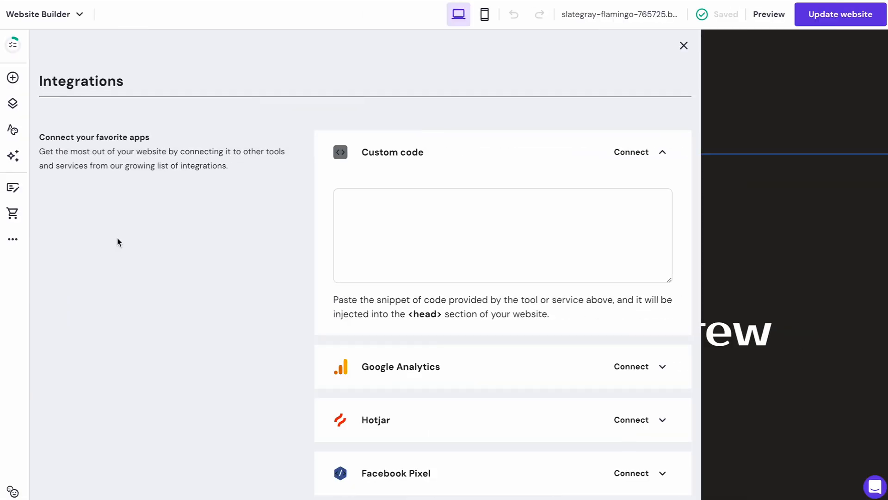
mouse_move(149, 246)
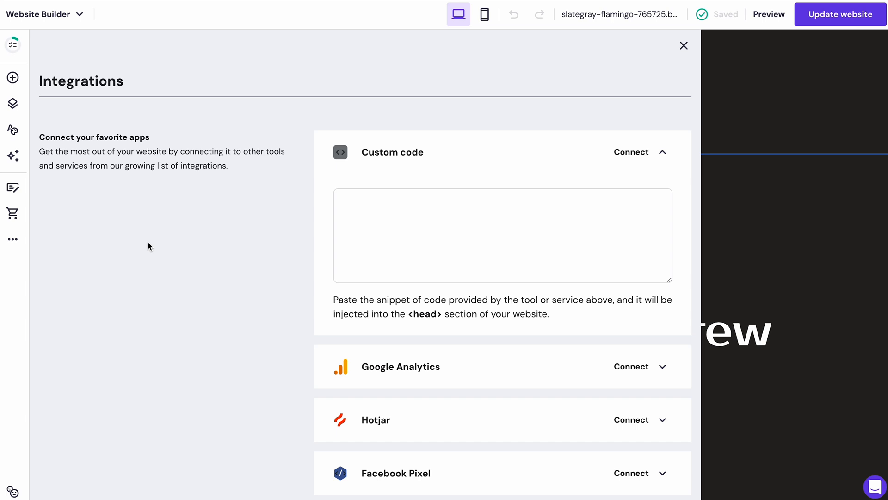
mouse_move(154, 249)
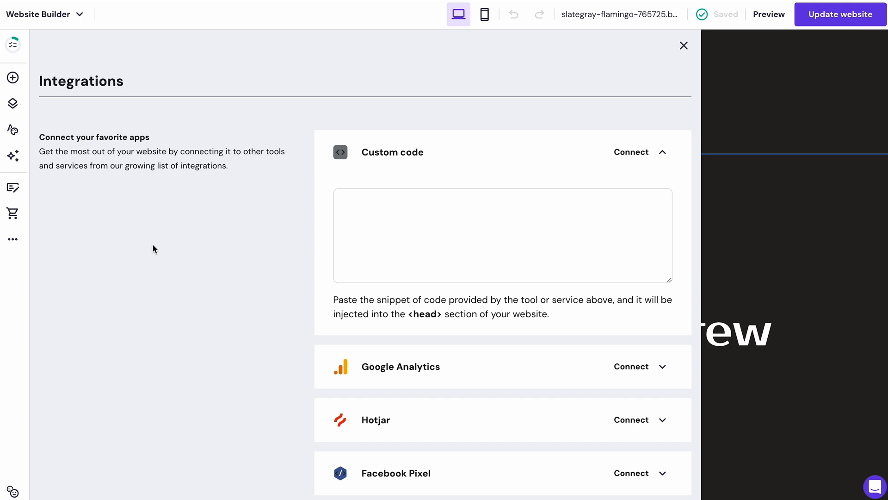
Scroll the Integrations settings to show the Custom code head snippet field
scroll(down, 3)
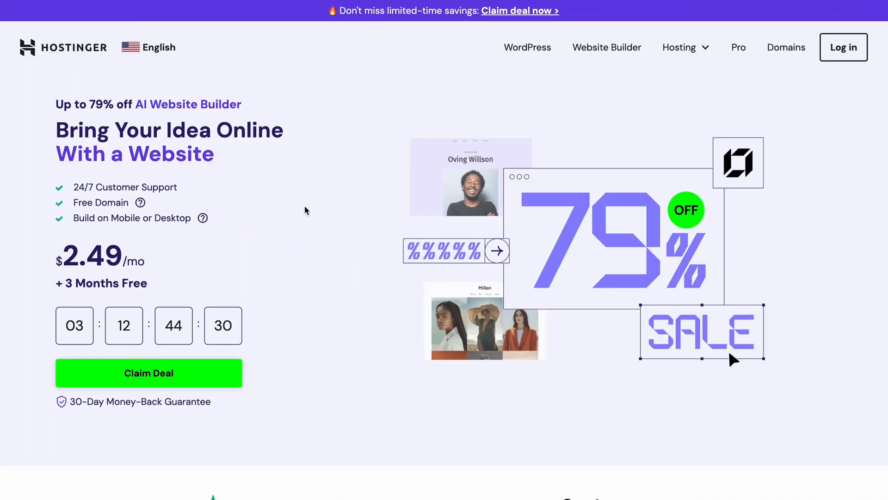
mouse_move(325, 242)
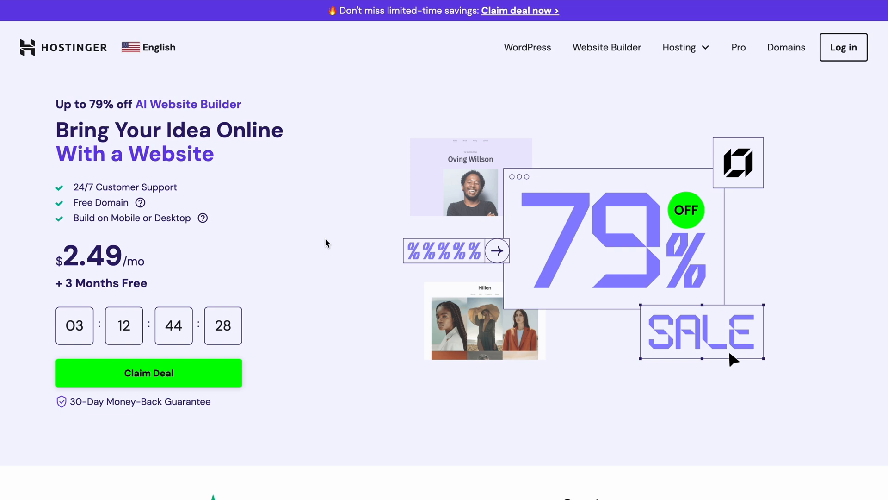
mouse_move(246, 349)
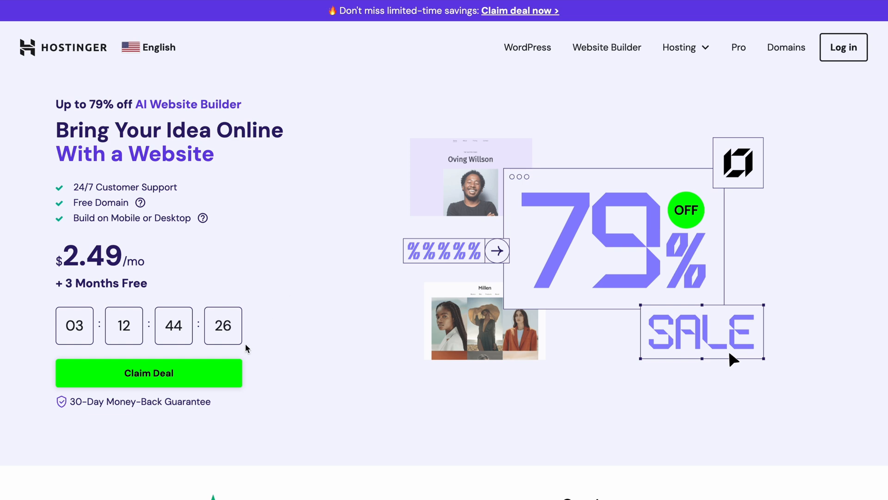
Scroll the Hostinger AI Website Builder promo page with the 79% off offer
scroll(down, 3)
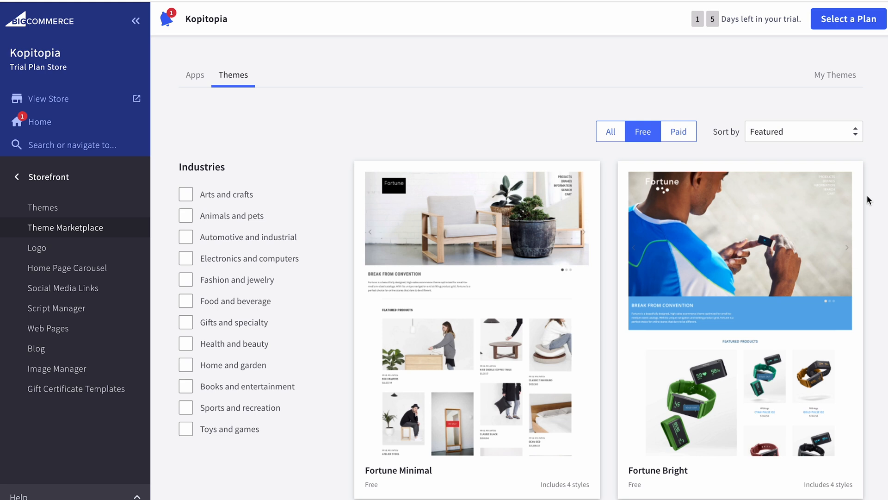
Scroll through the Theme Marketplace's free themes like Fortune Minimal and Fortune Bright
scroll(down, 3)
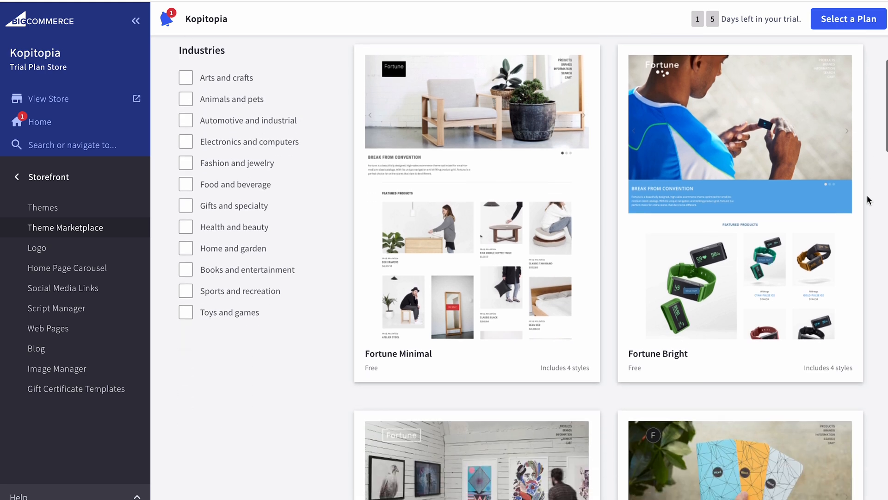
scroll(down, 3)
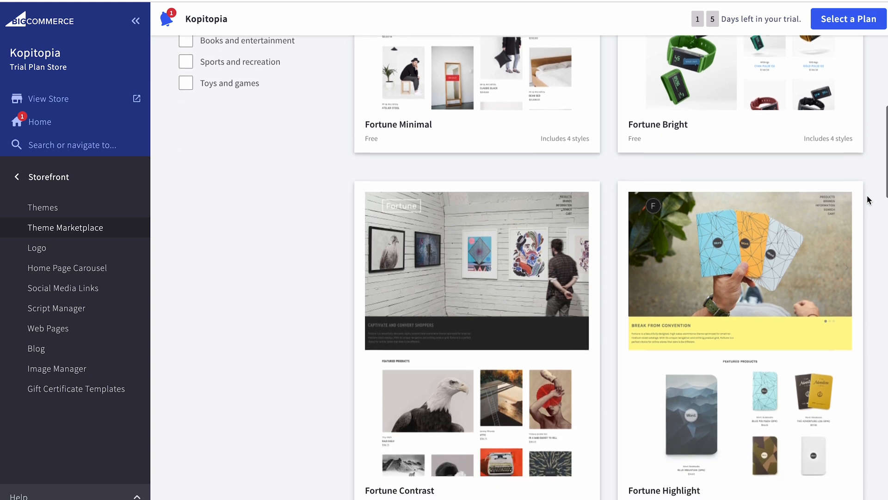
scroll(down, 3)
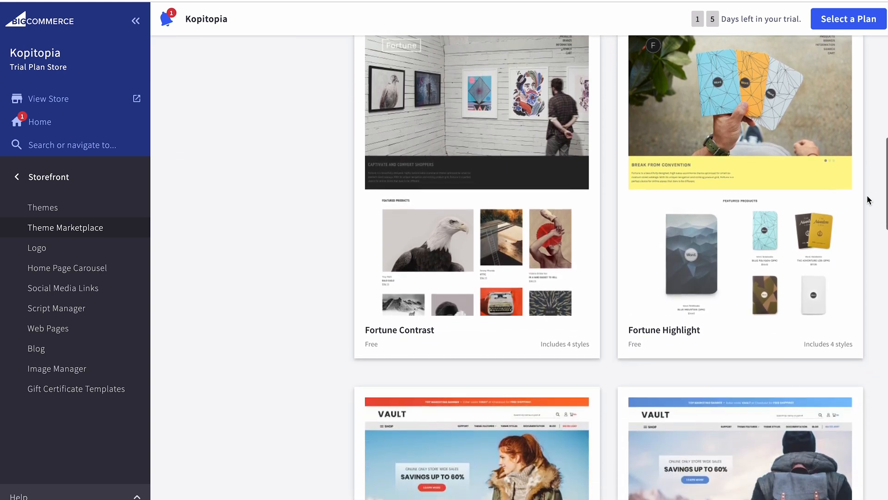
scroll(down, 3)
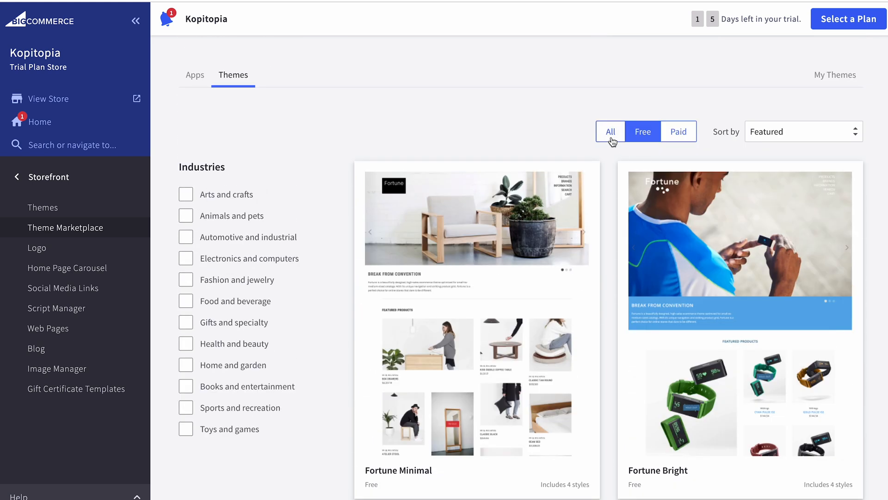
scroll(down, 3)
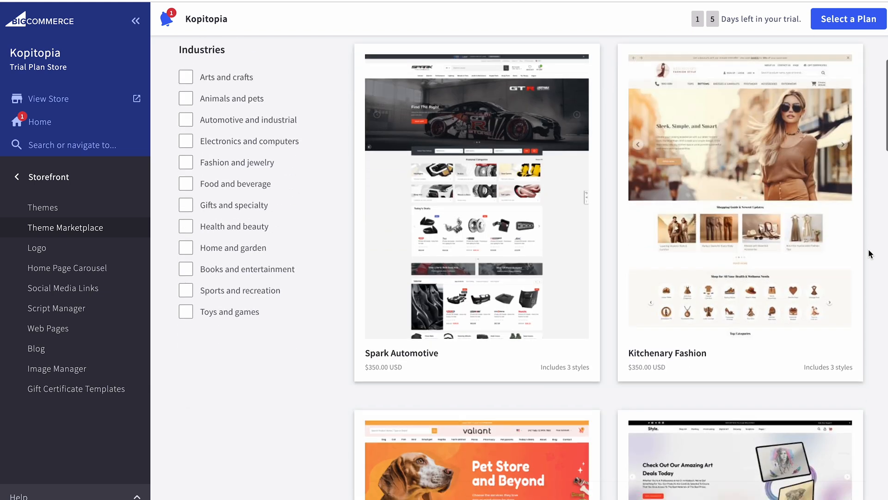
scroll(down, 3)
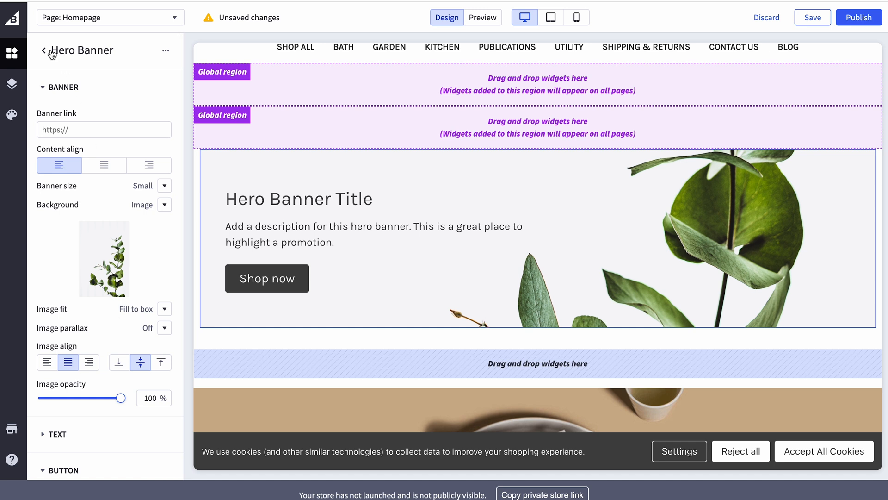
Leave the Hero Banner settings for the Page Builder's basic widget list
click(43, 51)
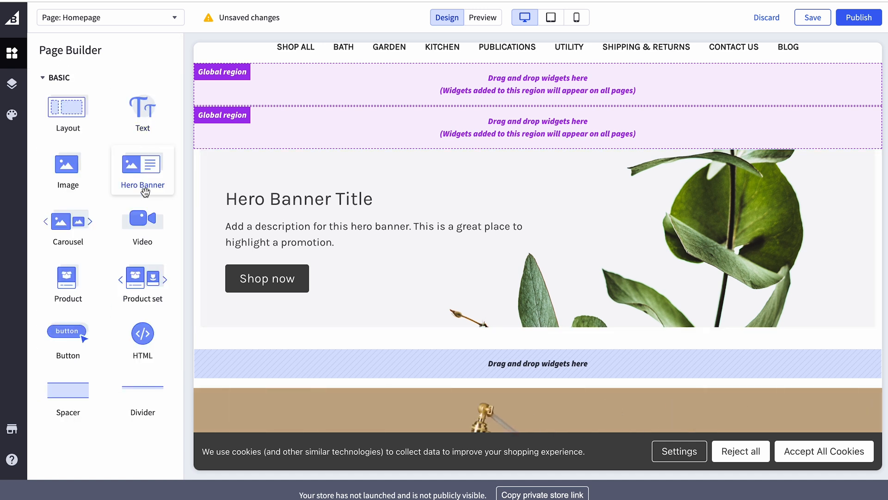
mouse_move(143, 391)
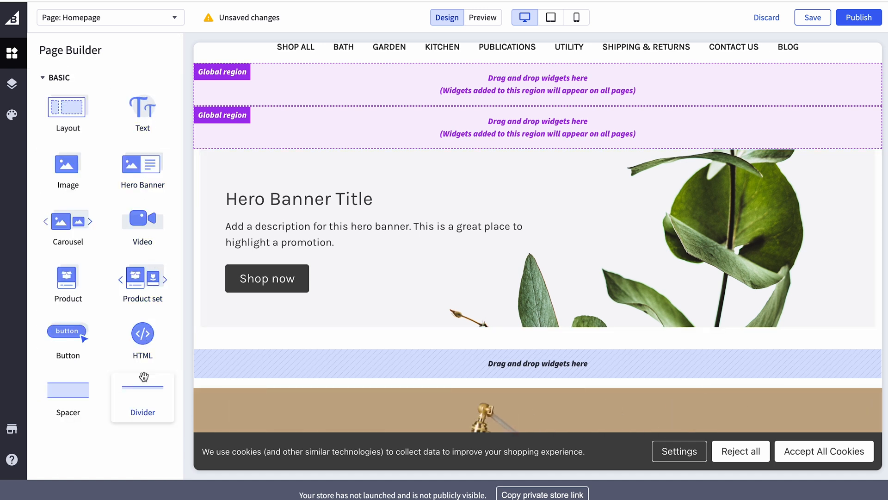
mouse_move(142, 390)
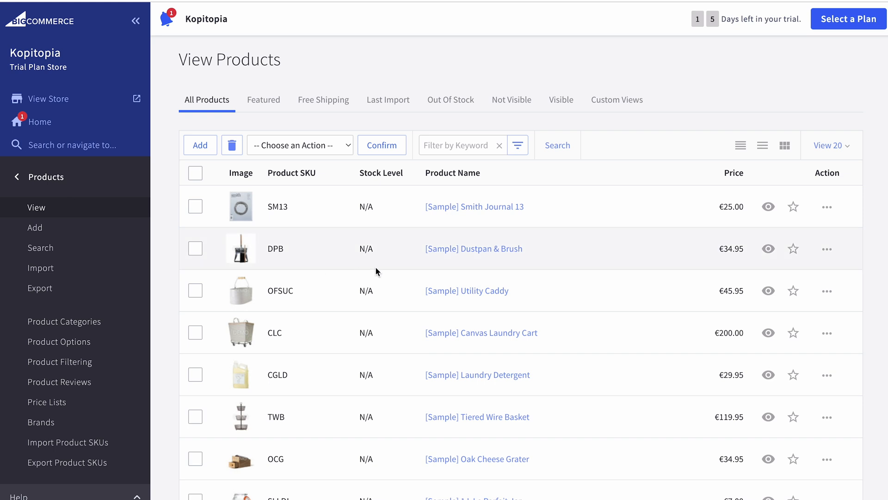
Move from View Products to Customers, then the empty Coupon Codes page, and back
scroll(down, 3)
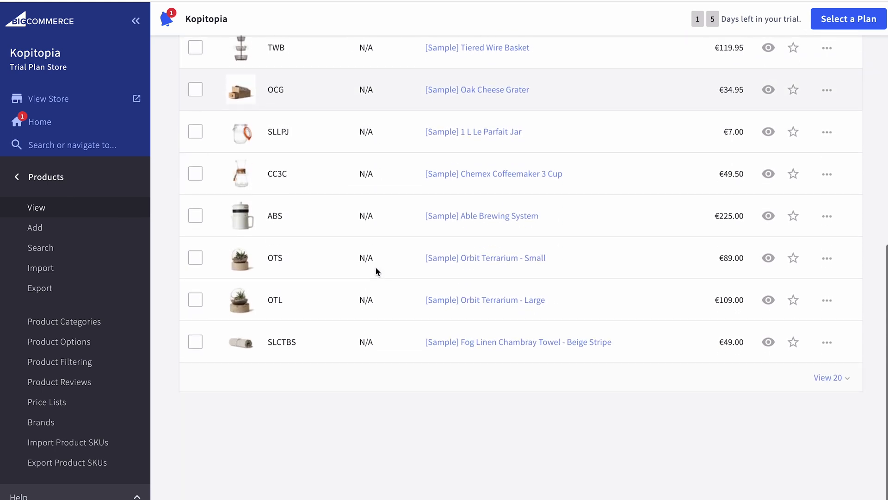
click(31, 215)
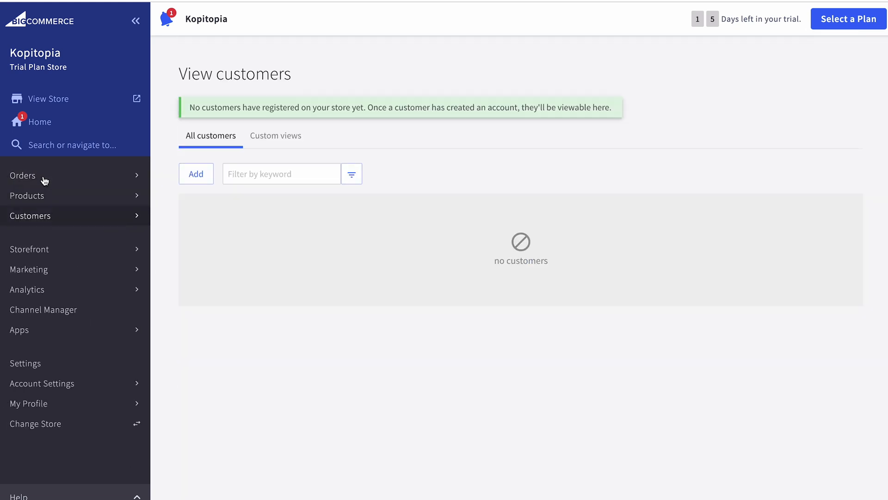
mouse_move(83, 309)
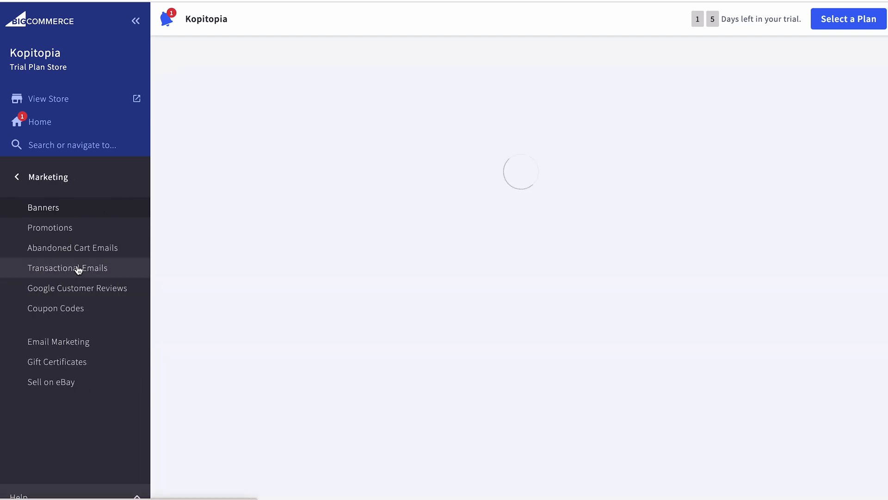
click(55, 308)
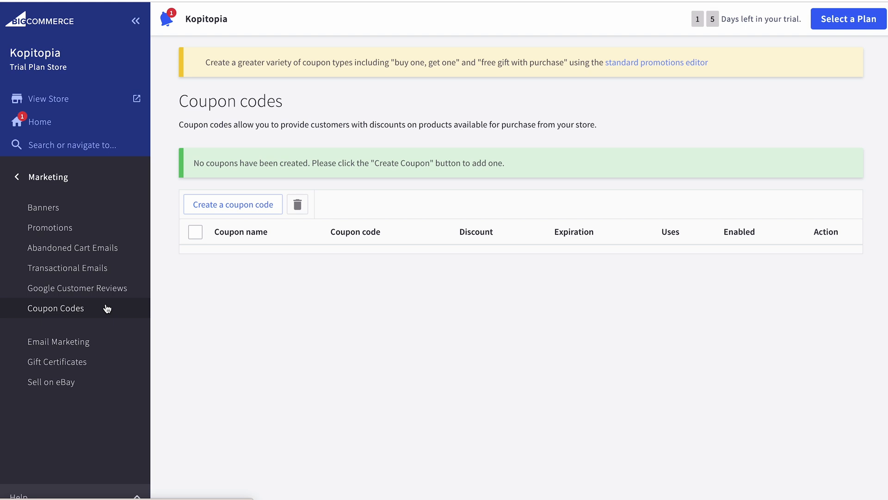
click(40, 177)
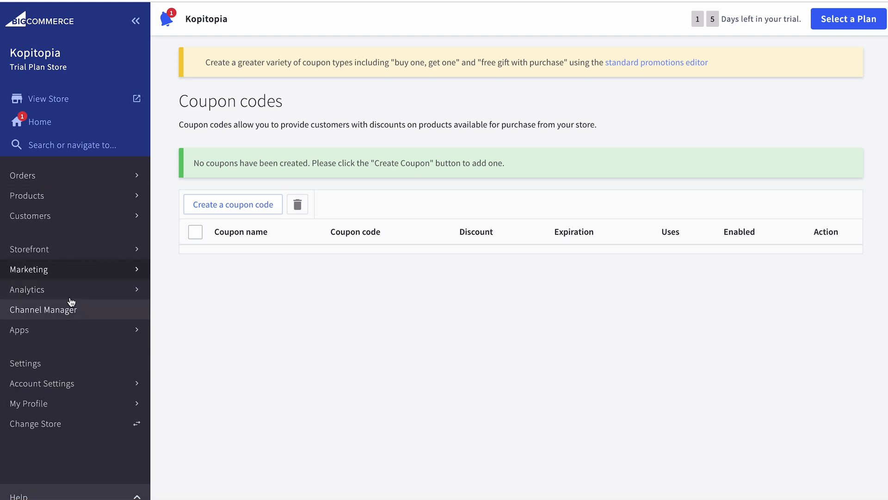